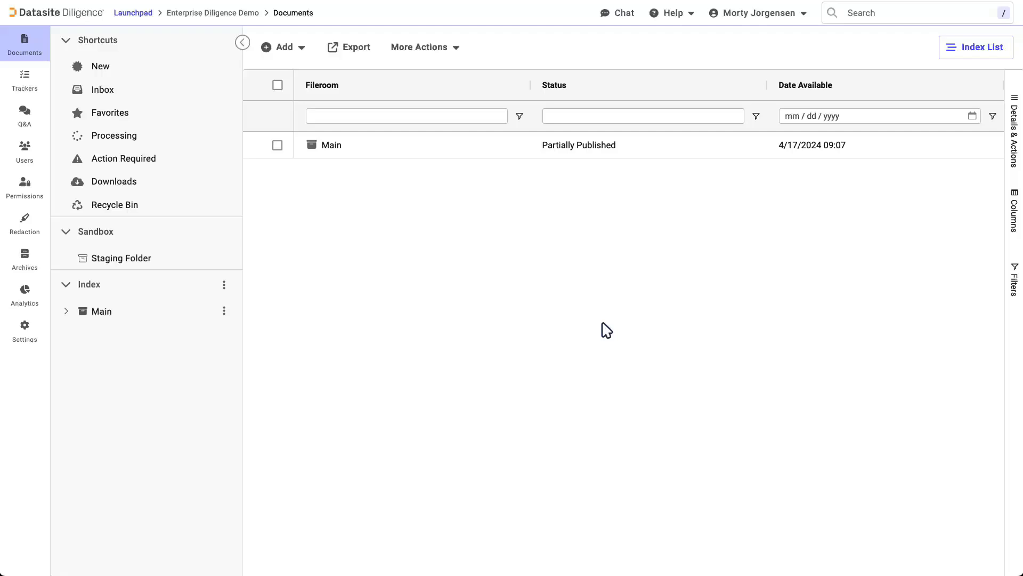
mouse_move(570, 304)
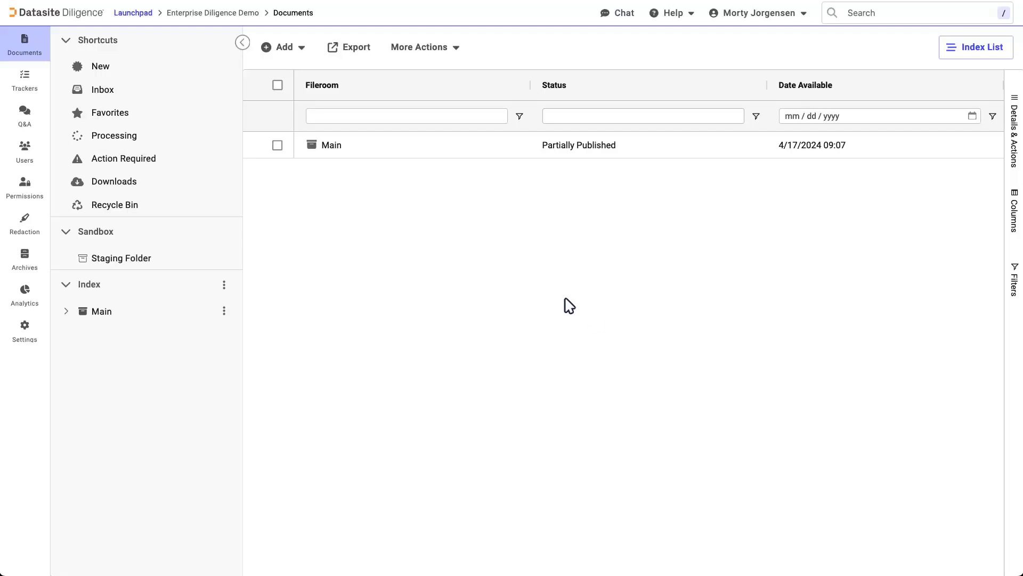
Step: Start an upload into the Main fileroom with Demo Documents and the 401k Plan PDF
click(331, 144)
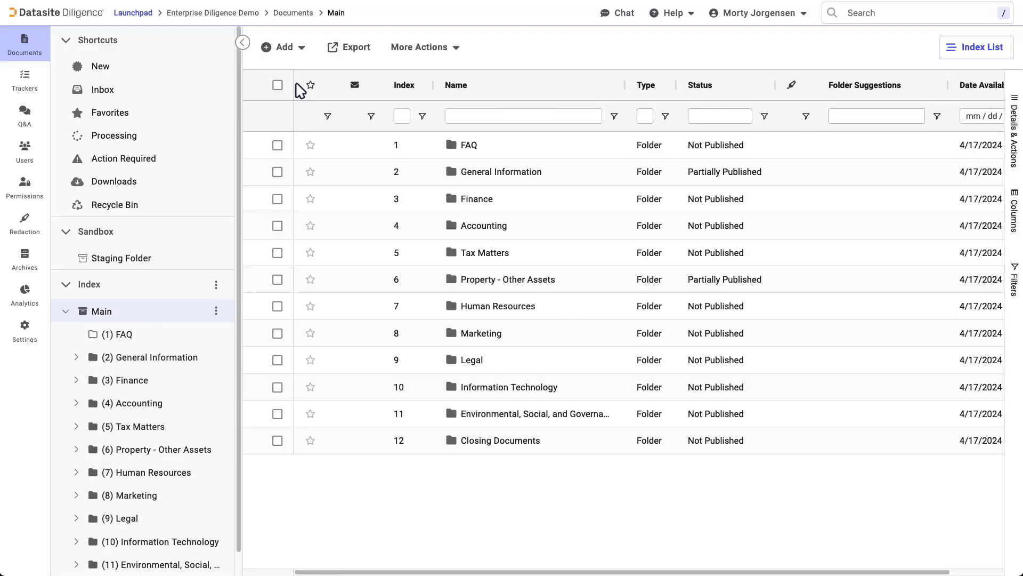
click(283, 46)
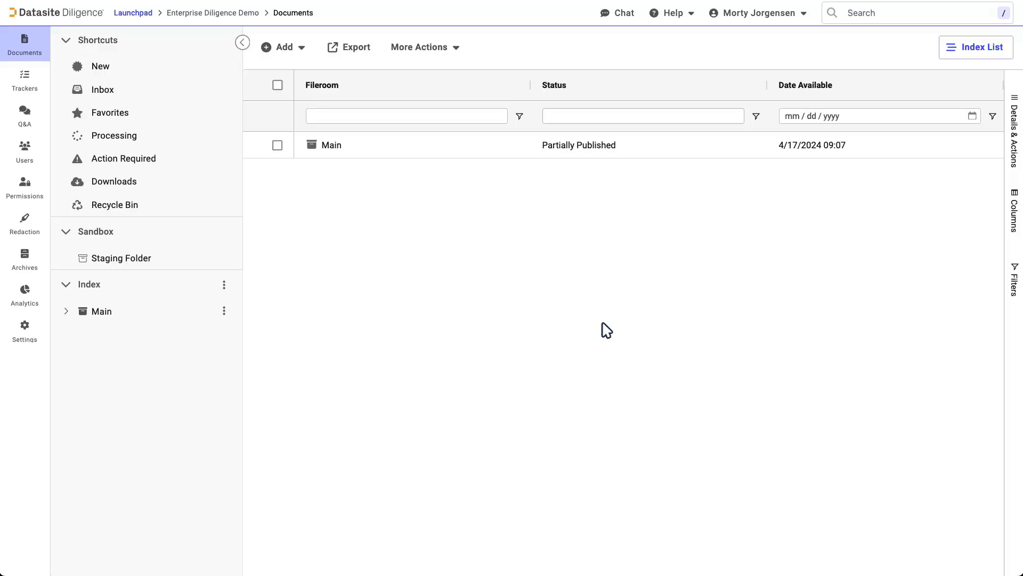
mouse_move(476, 245)
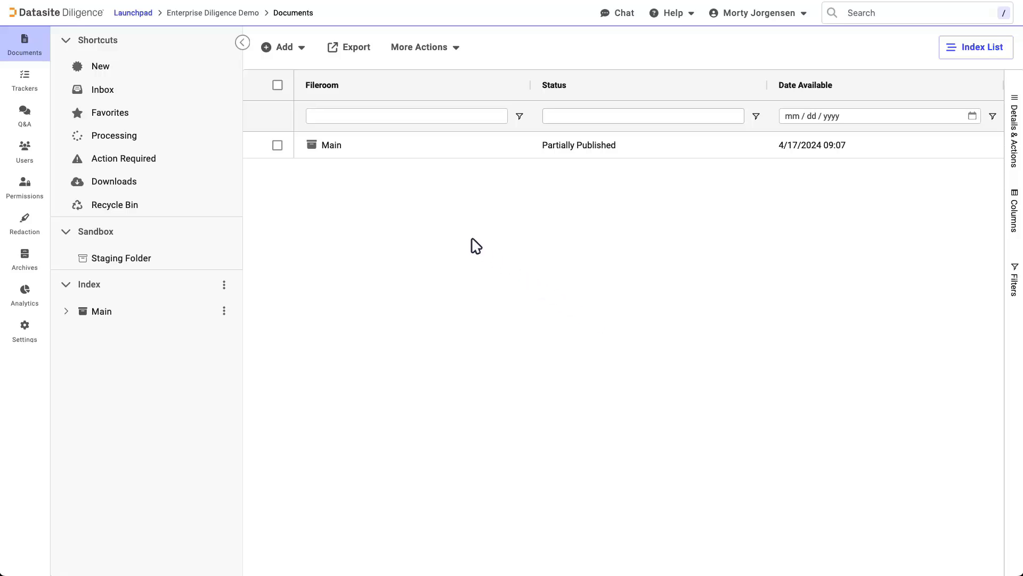
click(331, 145)
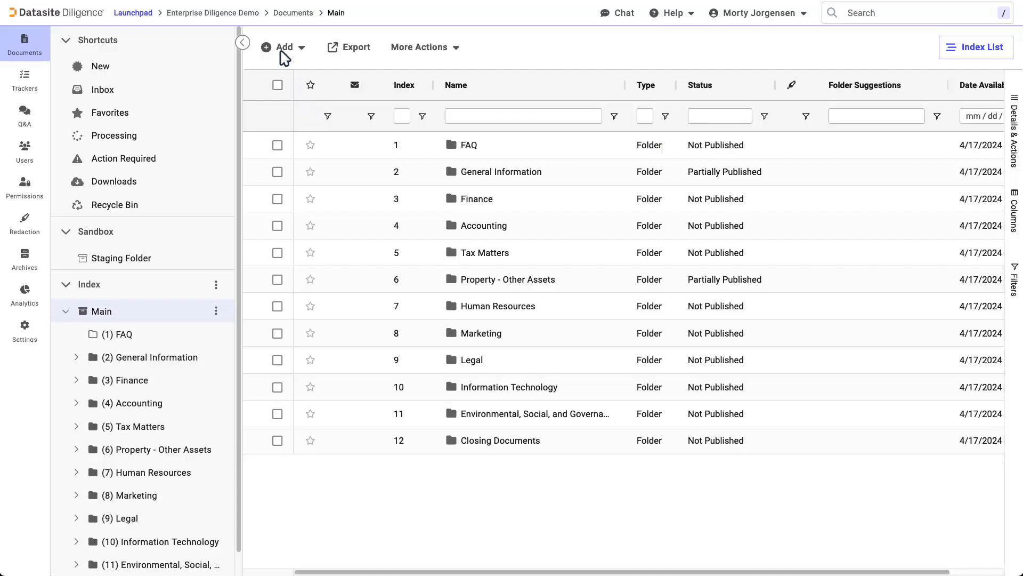
click(284, 46)
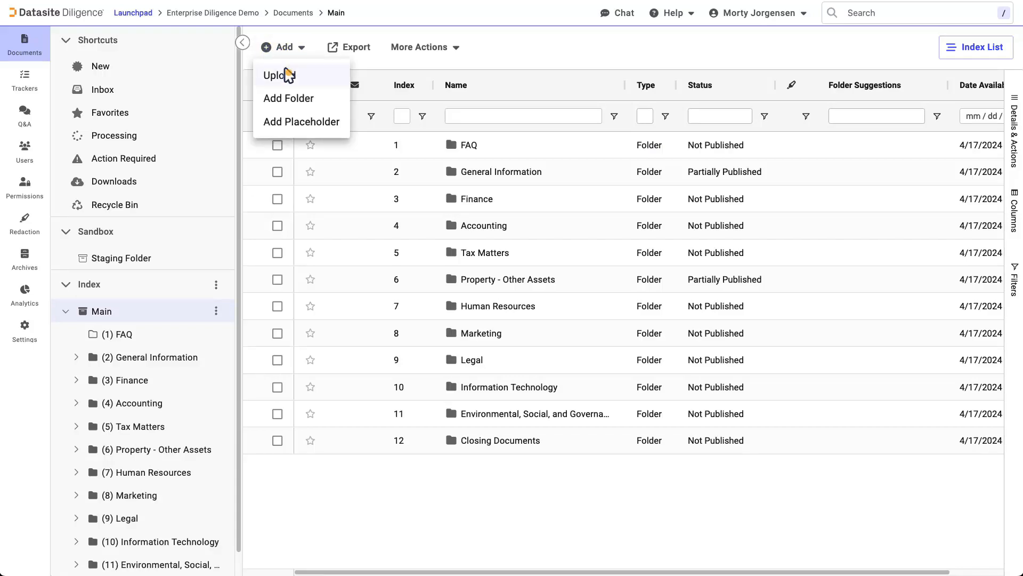
click(276, 75)
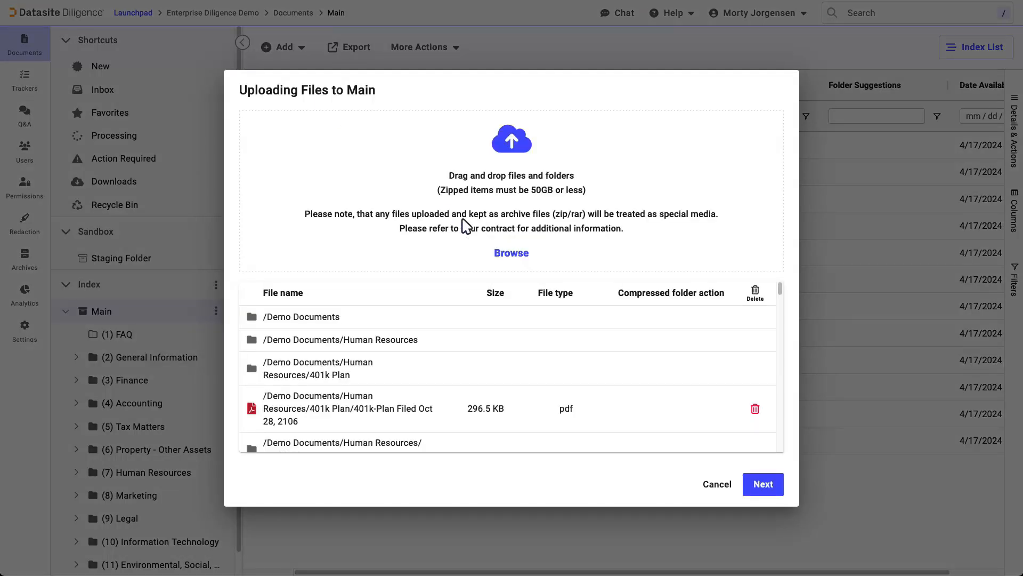
Step: Upload Demo Documents into Main with Publish later and Set to hidden
click(762, 483)
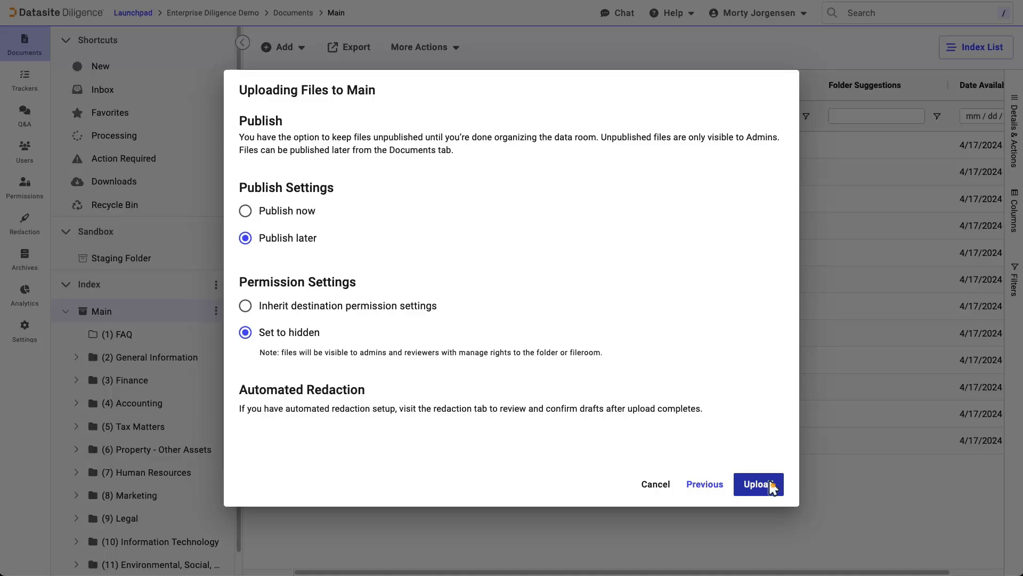
click(758, 483)
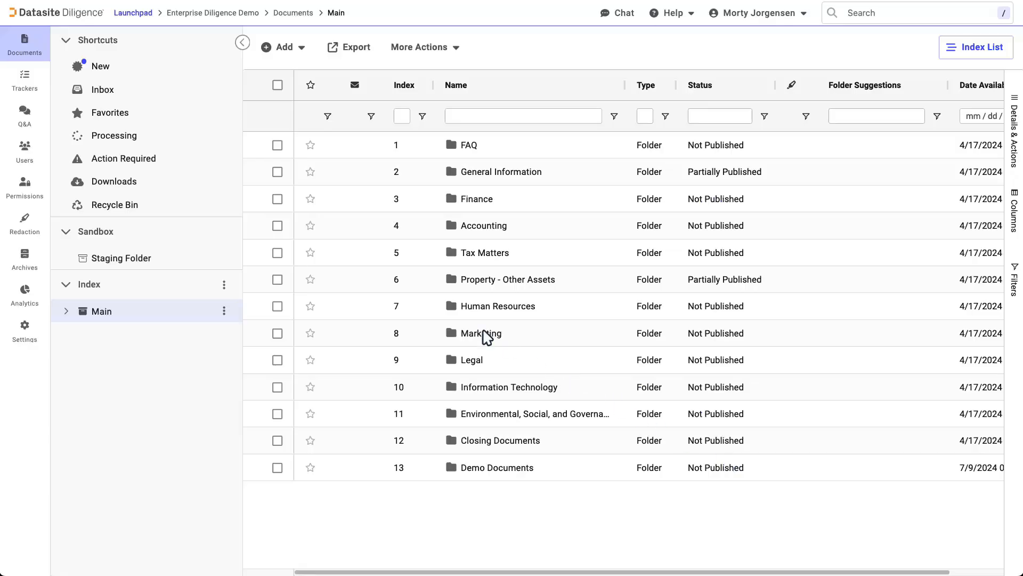
click(114, 135)
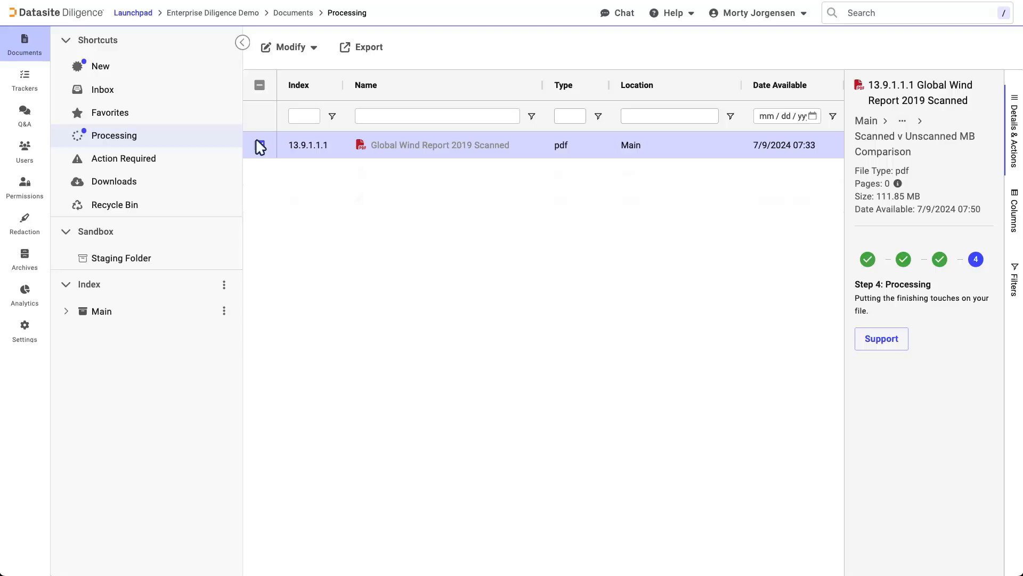
click(101, 311)
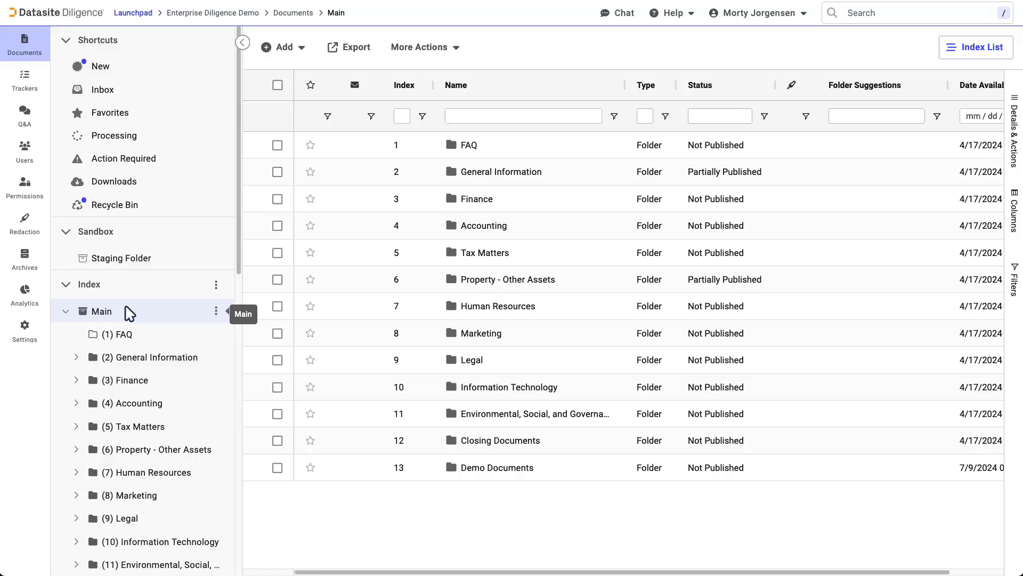
Step: Select Demo Documents and prepare its 293 files for zip download with shortened names
click(276, 468)
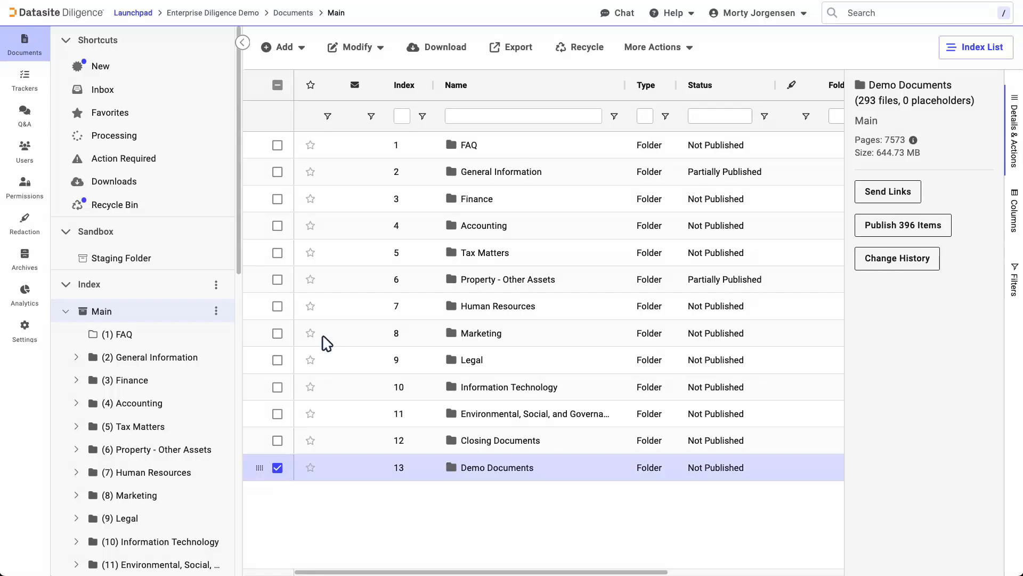
click(437, 47)
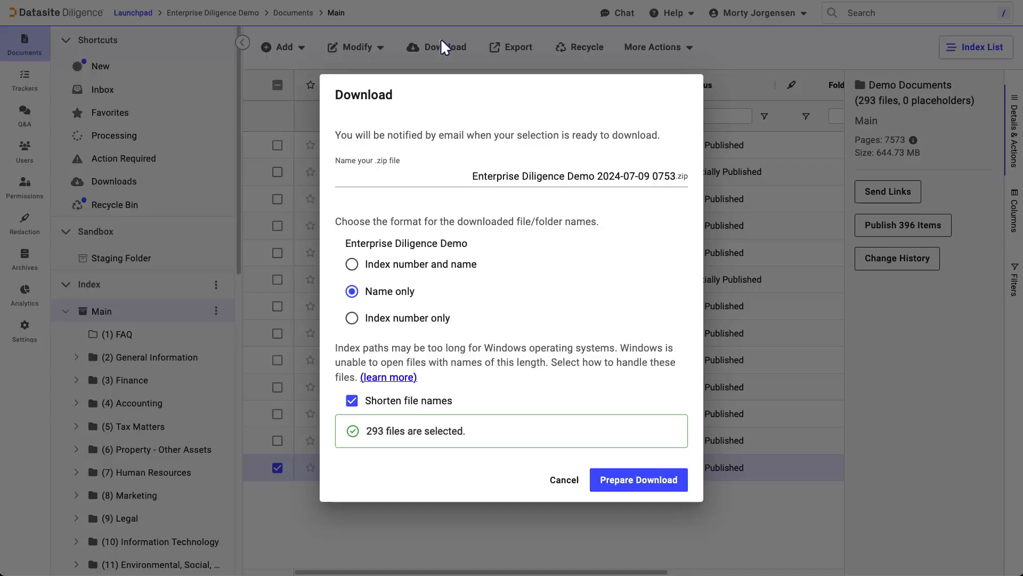
click(564, 480)
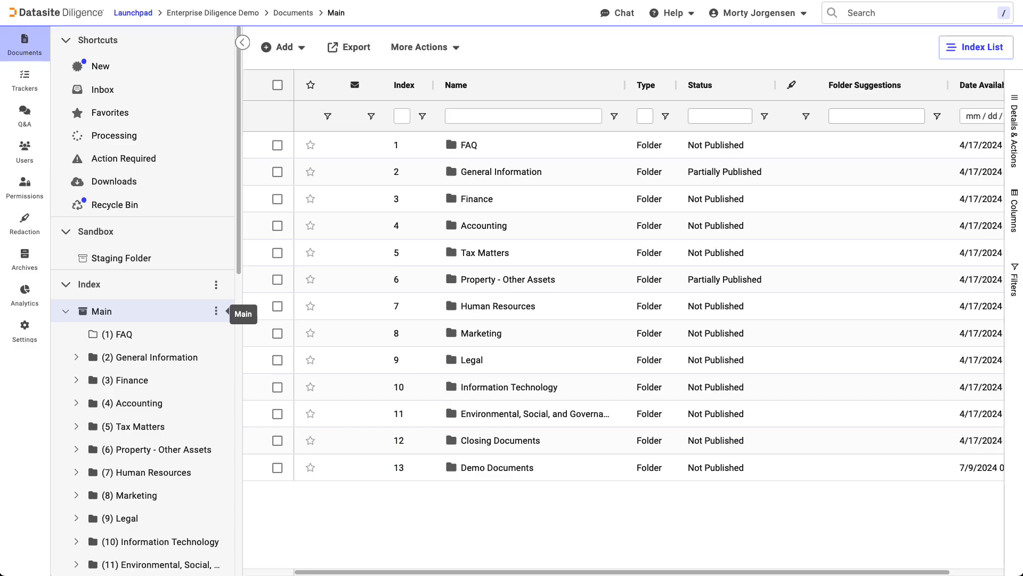